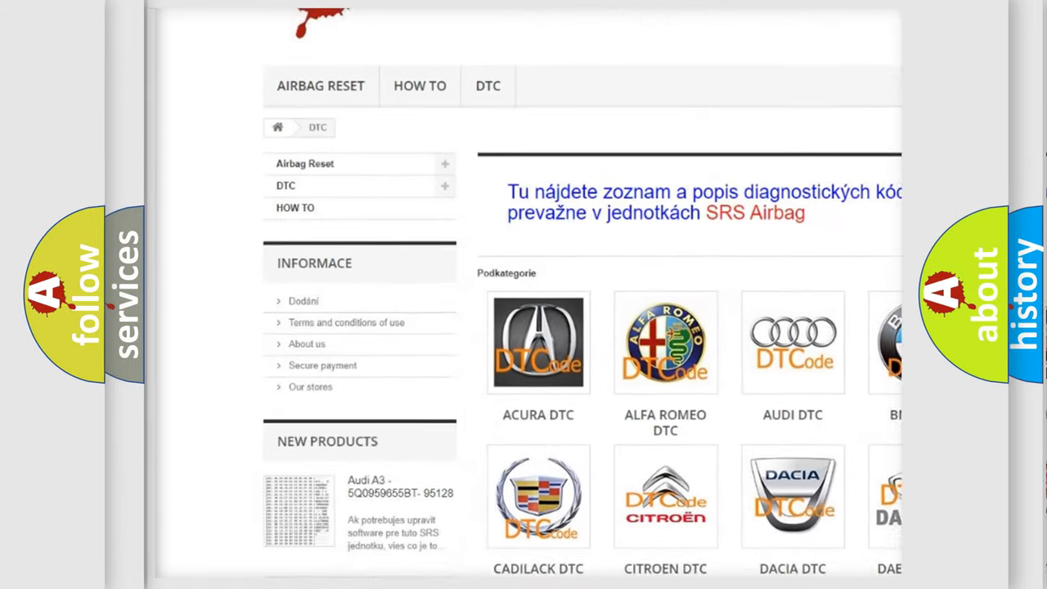
scroll(down, 3)
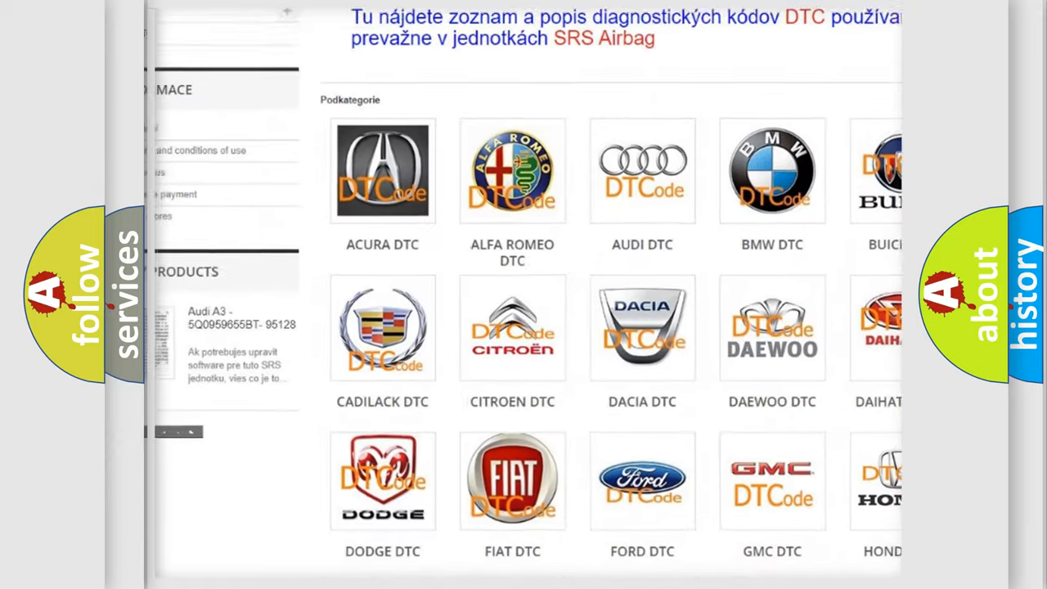